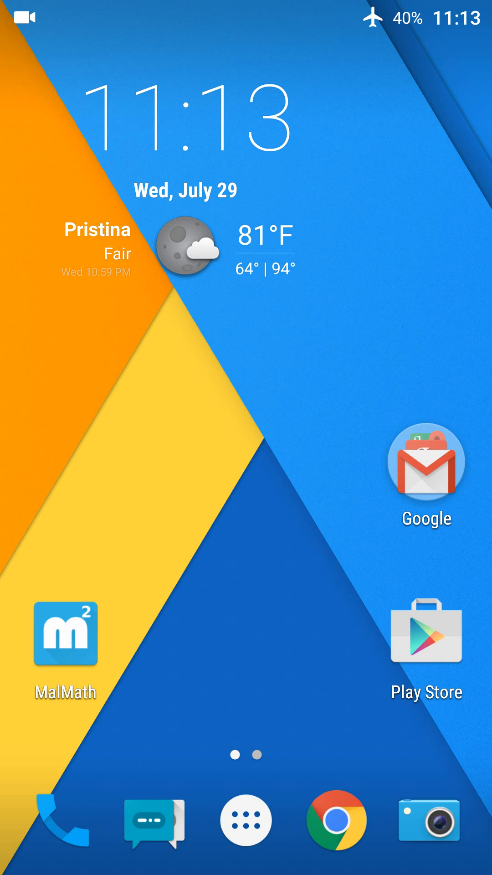
- Launch MalMath and start a new expression with a natural logarithm
{"action": "left_click", "coordinate": [65, 632]}
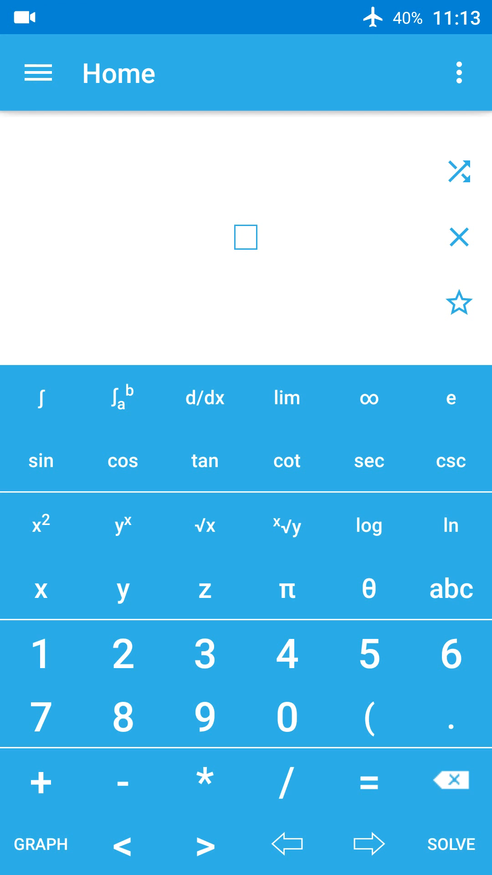
{"action": "left_click", "coordinate": [245, 237]}
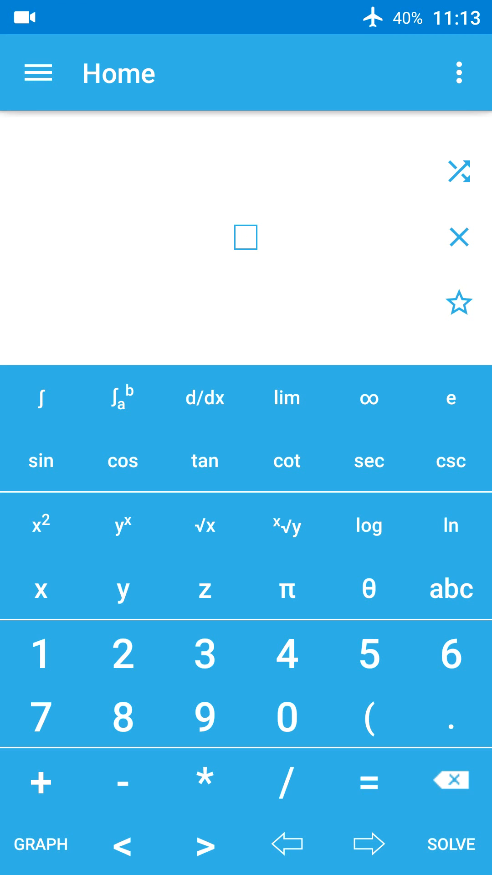
{"action": "left_click", "coordinate": [245, 237]}
{"action": "type", "text": "ln()"}
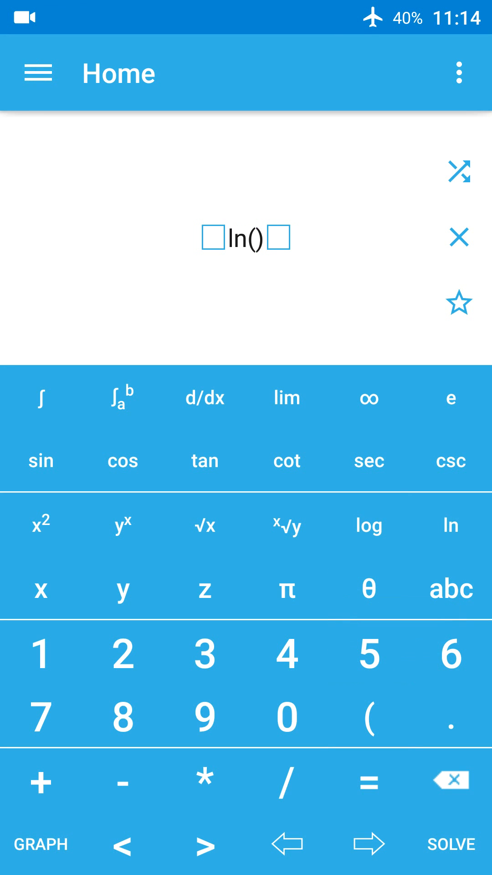
- Complete ln(x³eˣ) on the keypad and solve it to get x + 3ln x
{"action": "left_click", "coordinate": [41, 589]}
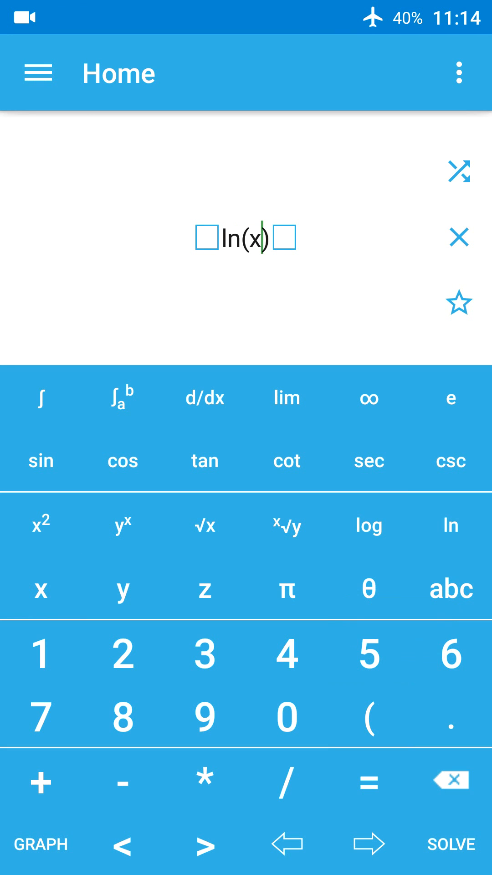
{"action": "left_click", "coordinate": [123, 525]}
{"action": "type", "text": "^3"}
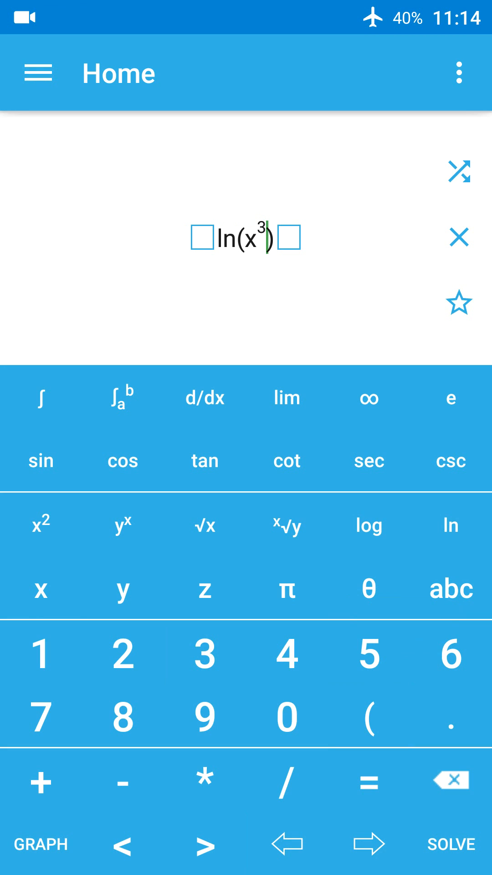
{"action": "left_click", "coordinate": [450, 398]}
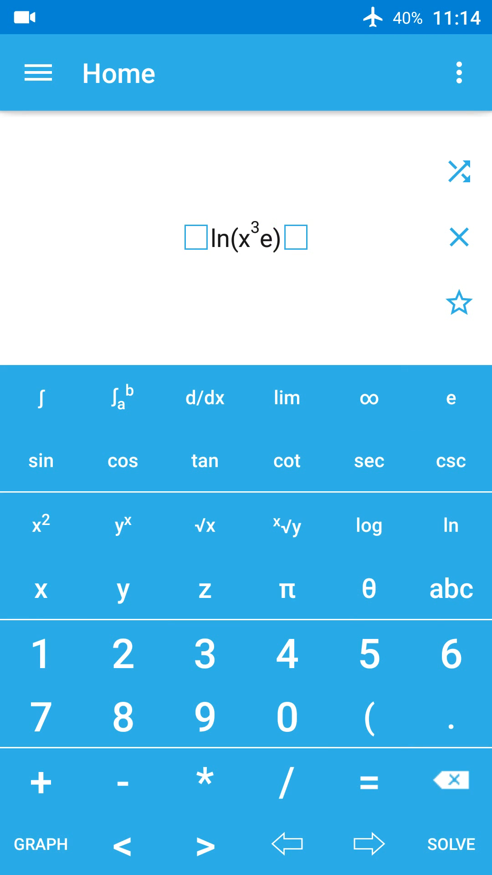
{"action": "left_click", "coordinate": [123, 525]}
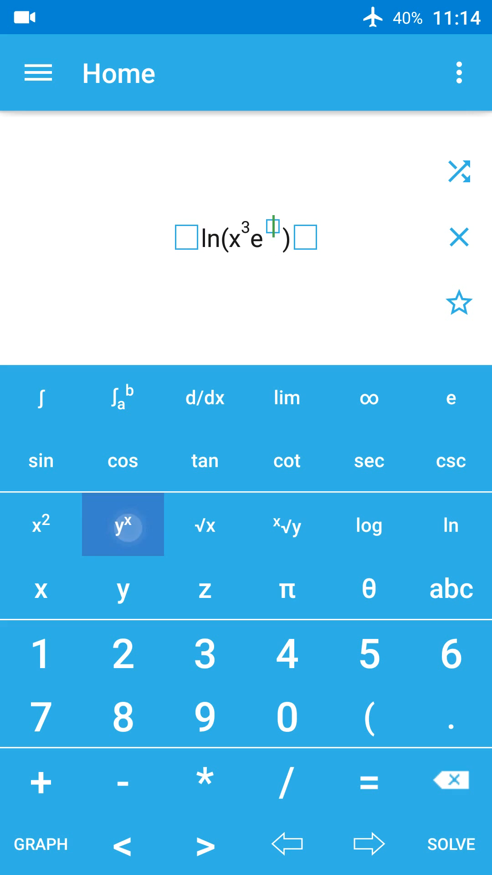
{"action": "left_click", "coordinate": [123, 524]}
{"action": "type", "text": "x"}
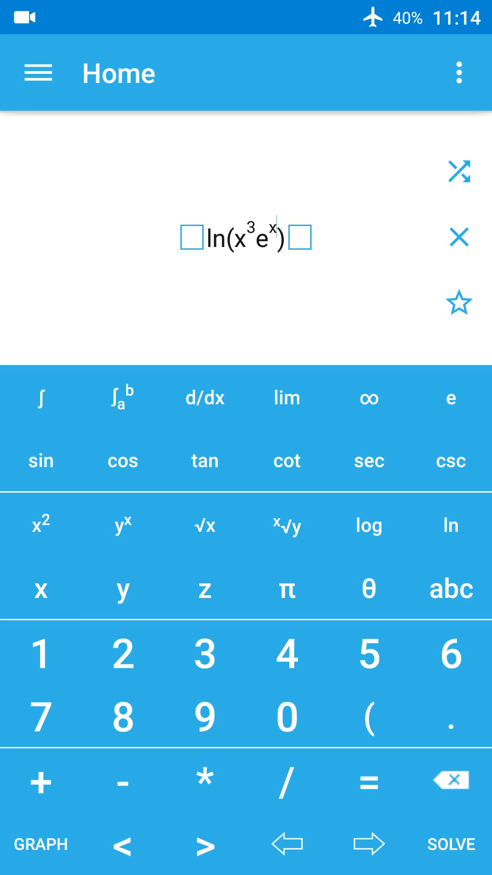
{"action": "left_click", "coordinate": [452, 843]}
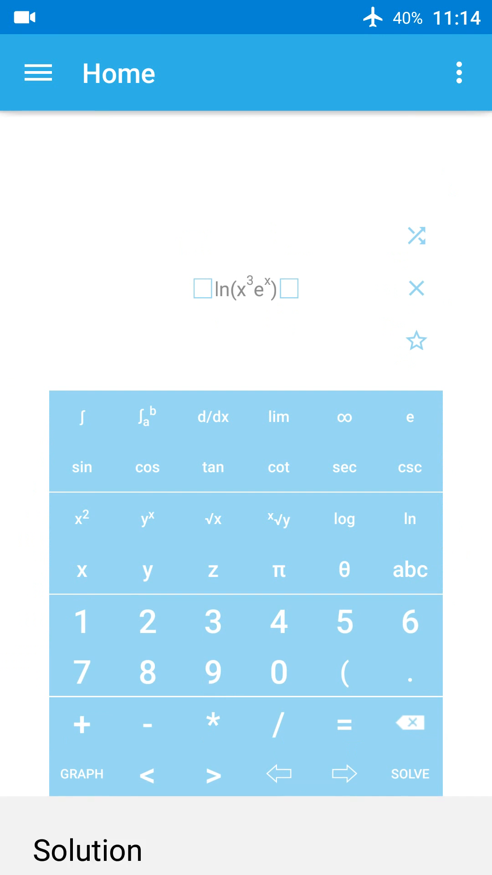
{"action": "left_click", "coordinate": [409, 773]}
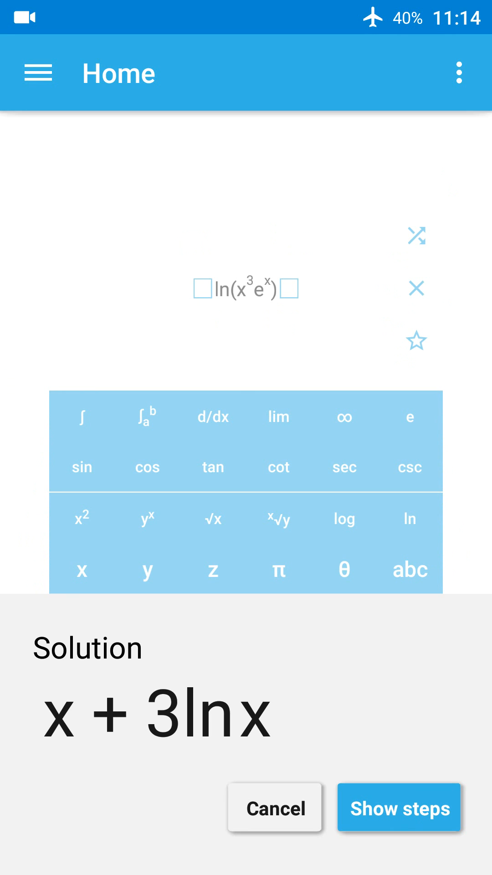
- Show the solution steps and expand the factor-reordering explanation
{"action": "left_click", "coordinate": [399, 807]}
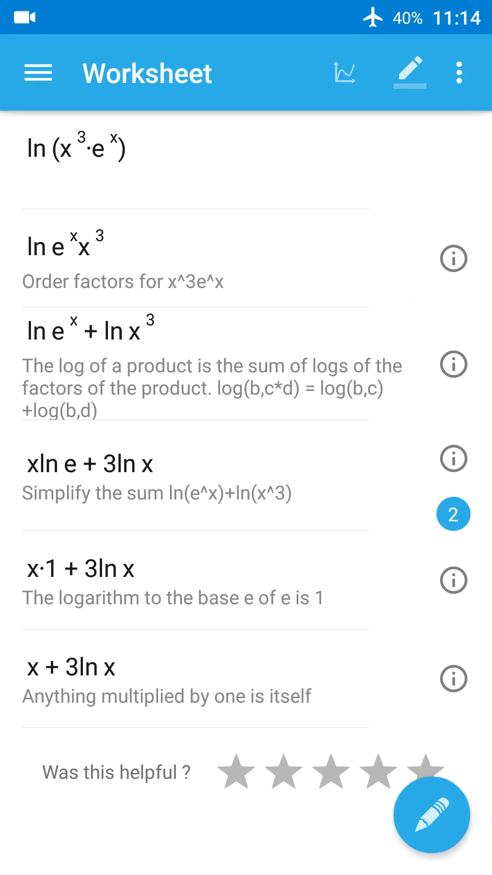
{"action": "left_click", "coordinate": [99, 668]}
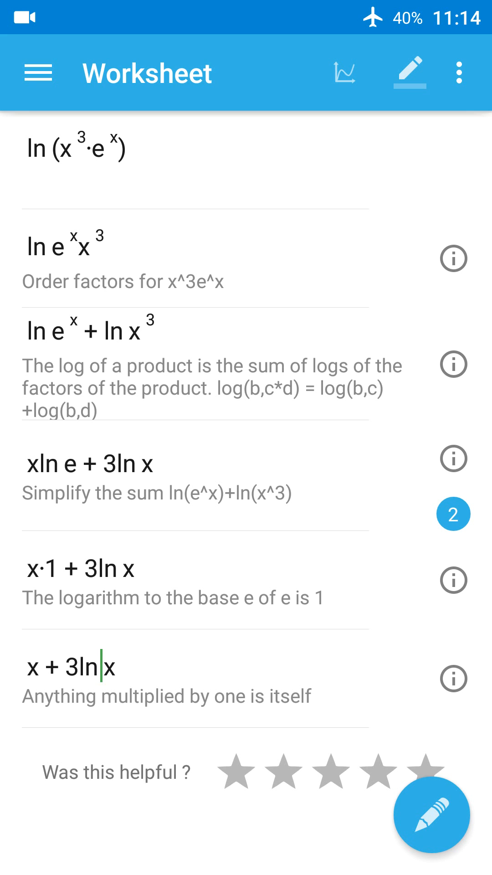
{"action": "left_click", "coordinate": [453, 369]}
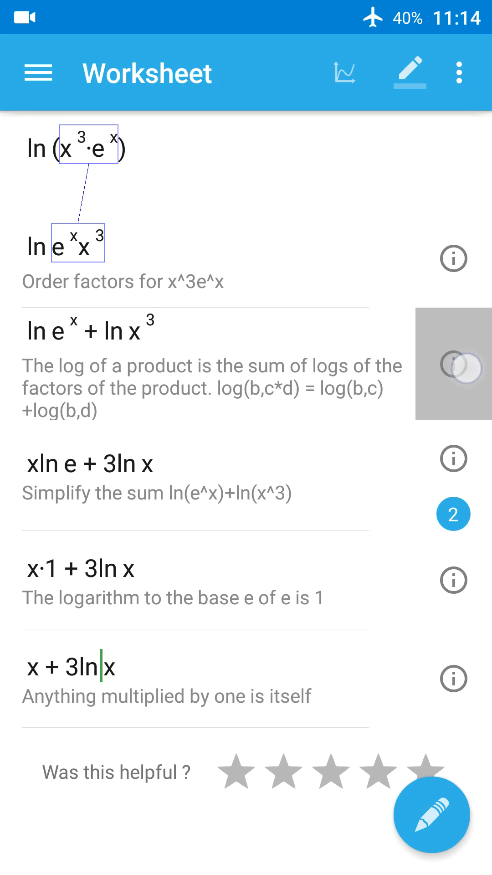
{"action": "scroll", "scroll_direction": "up", "scroll_amount": 3}
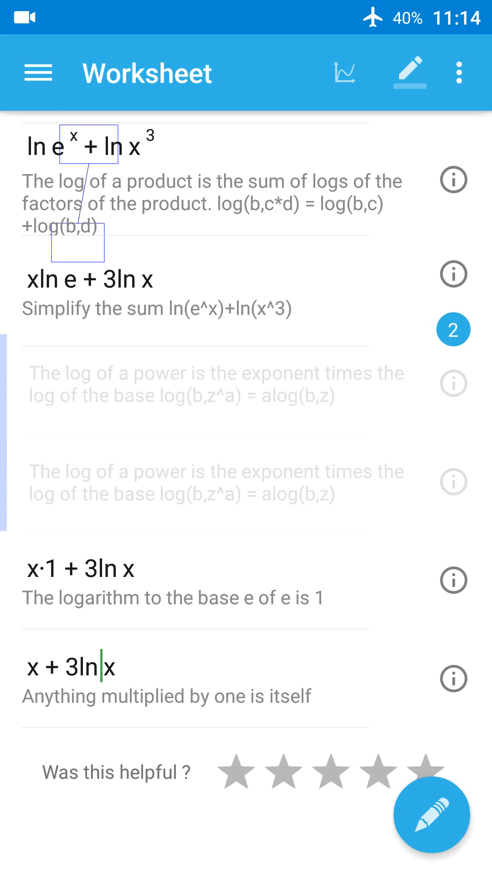
{"action": "scroll", "scroll_direction": "up", "scroll_amount": 3}
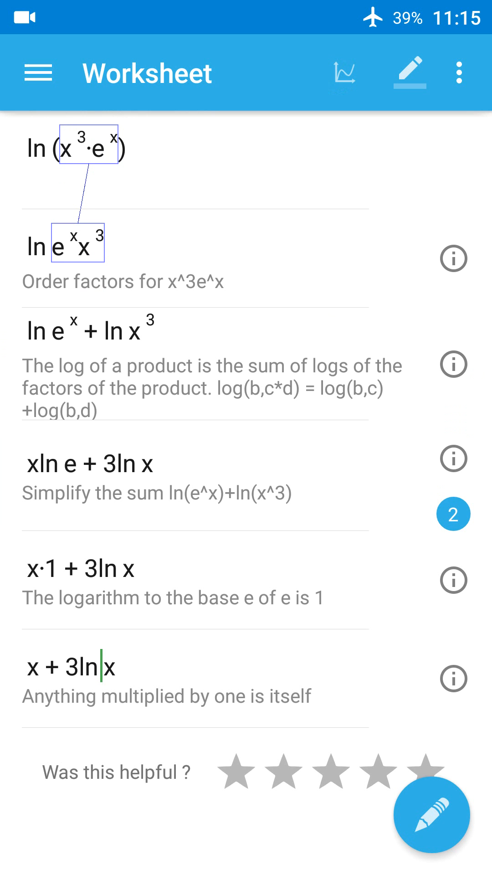
- Plot ln(x³eˣ), zoom around the origin, and bring up the graph analysis
{"action": "left_click", "coordinate": [345, 73]}
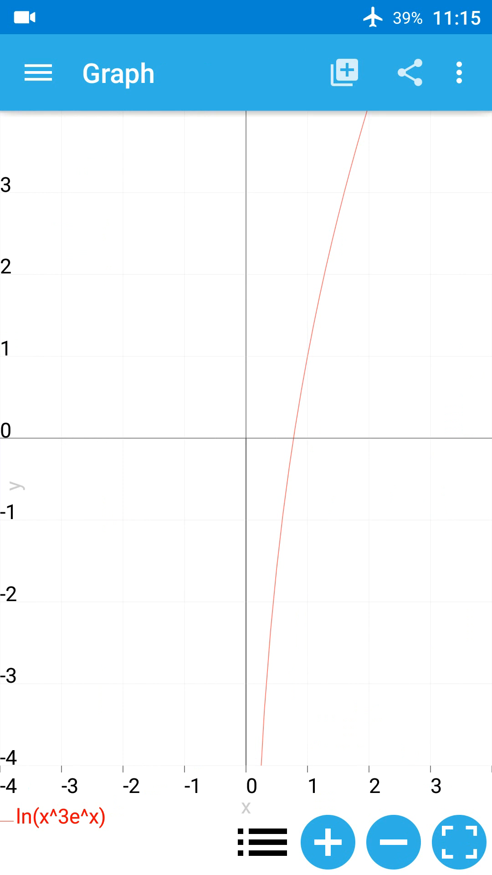
{"action": "left_click", "coordinate": [328, 840]}
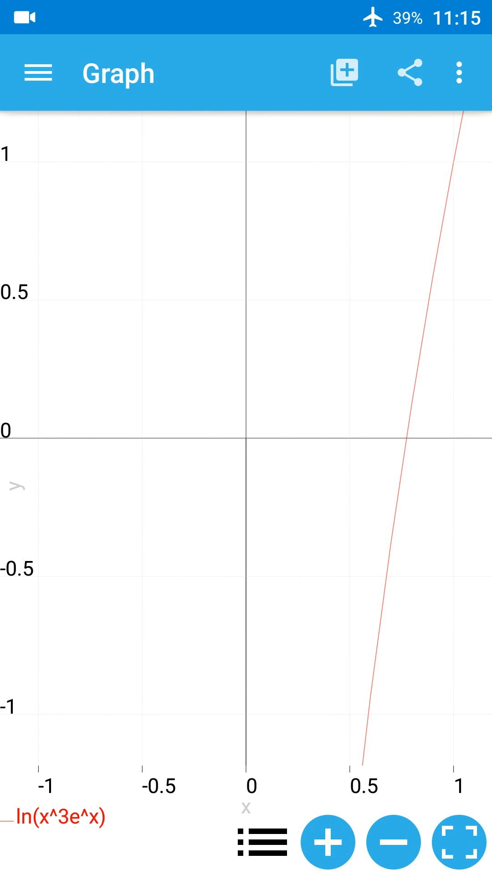
{"action": "left_click", "coordinate": [392, 840]}
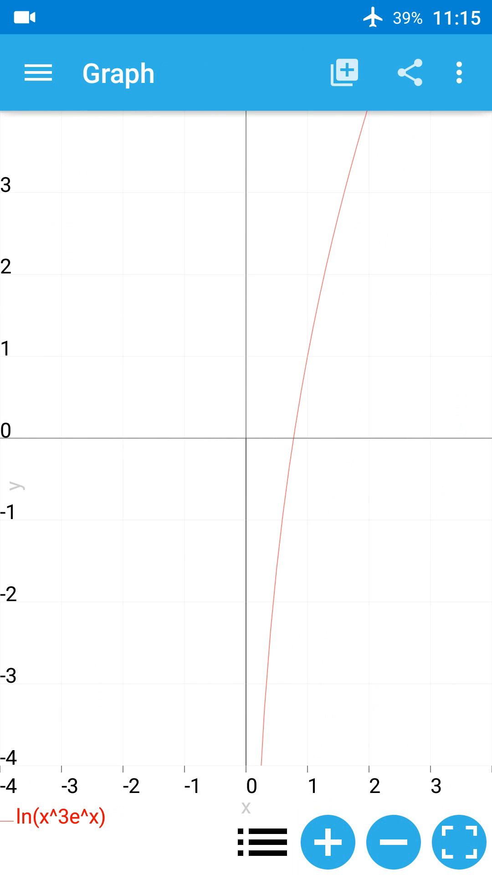
{"action": "left_click", "coordinate": [259, 842]}
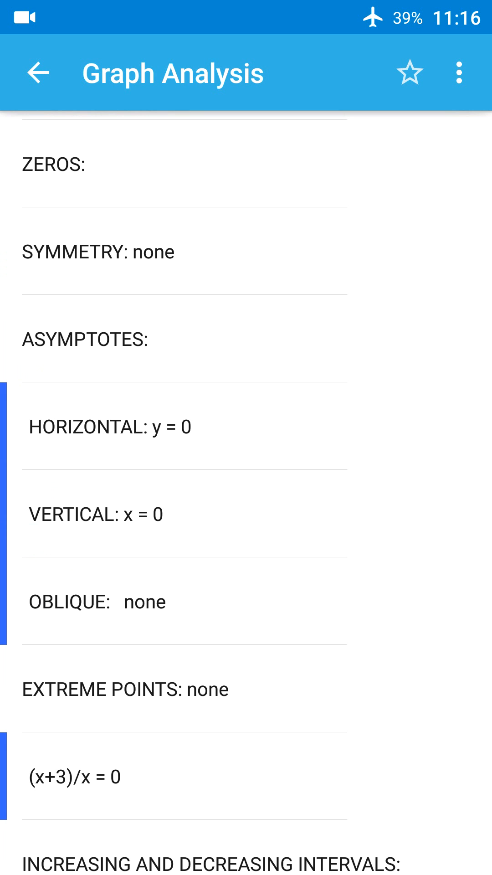
- Scroll the analysis to the domain (0, ∞), leave it, and open the navigation drawer
{"action": "scroll", "scroll_direction": "down", "scroll_amount": 3}
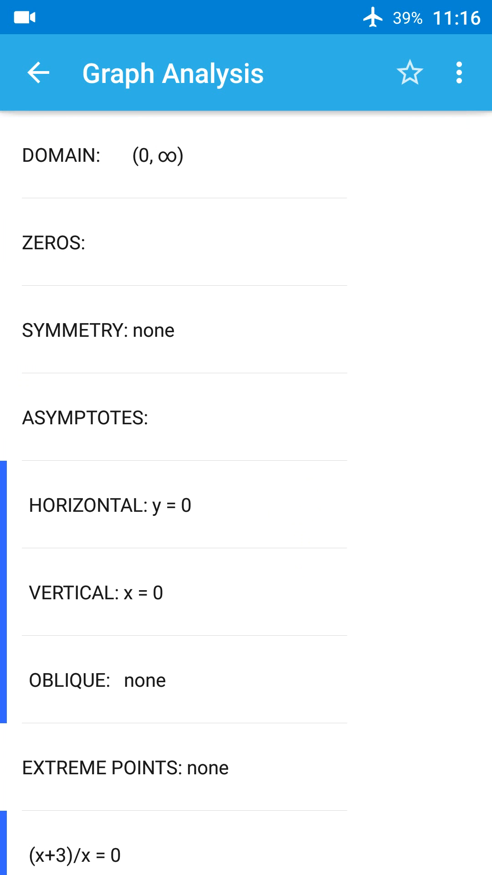
{"action": "left_click", "coordinate": [38, 73]}
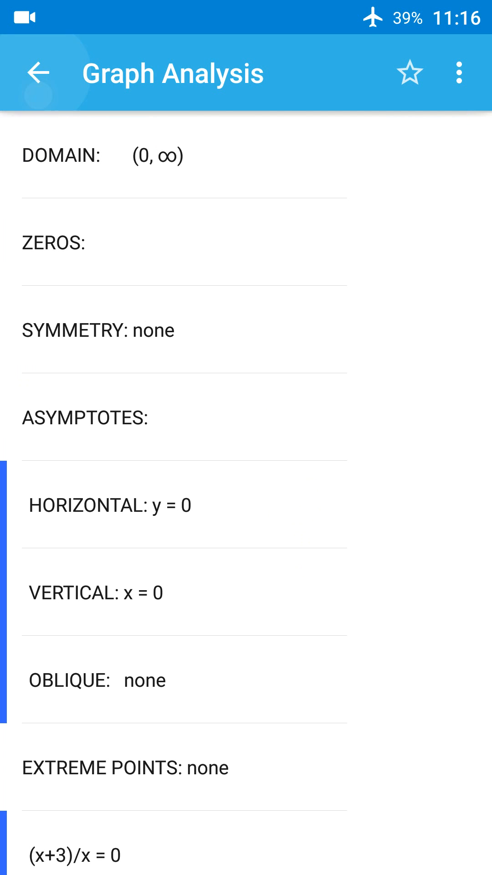
{"action": "left_click", "coordinate": [39, 73]}
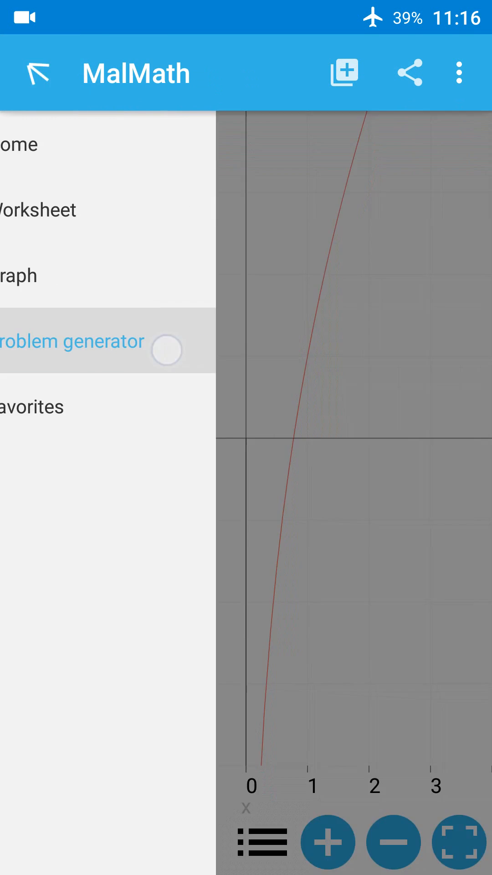
- Generate an Advanced Algebra problem: (x²−1)(x²+1)+(x²−3)(x²+3)=2(x⁴−5)
{"action": "left_click", "coordinate": [73, 341]}
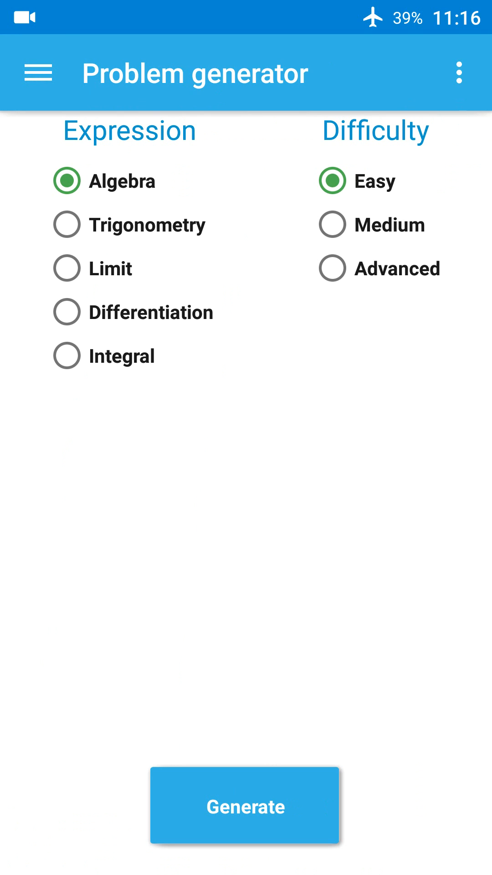
{"action": "left_click", "coordinate": [331, 268]}
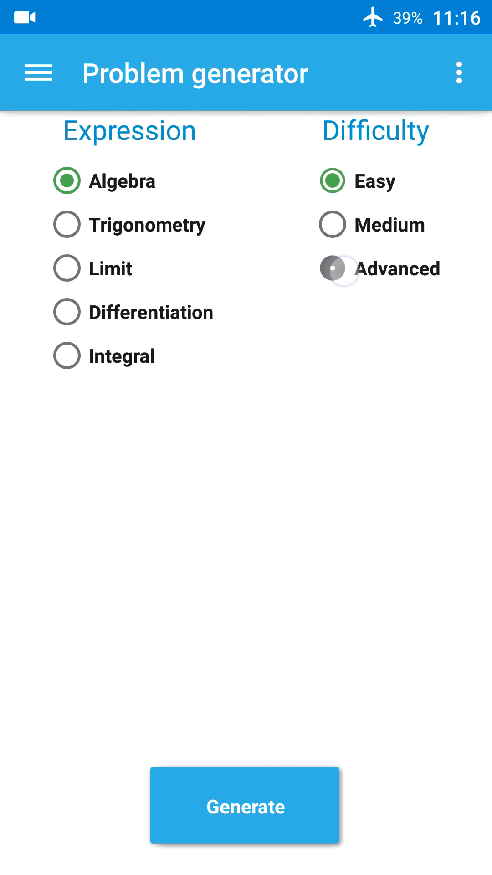
{"action": "left_click", "coordinate": [333, 268]}
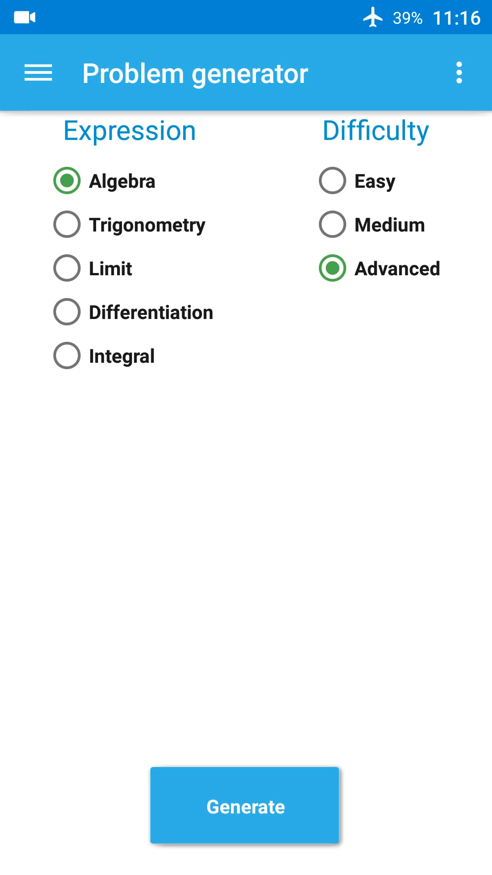
{"action": "left_click", "coordinate": [244, 806]}
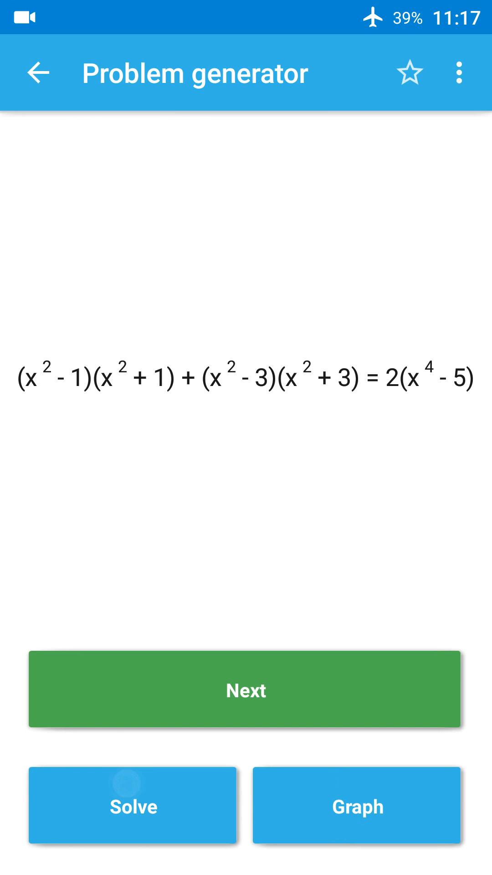
- Solve the generated equation, view its steps reducing to 0 = 0, and open the drawer
{"action": "left_click", "coordinate": [133, 805]}
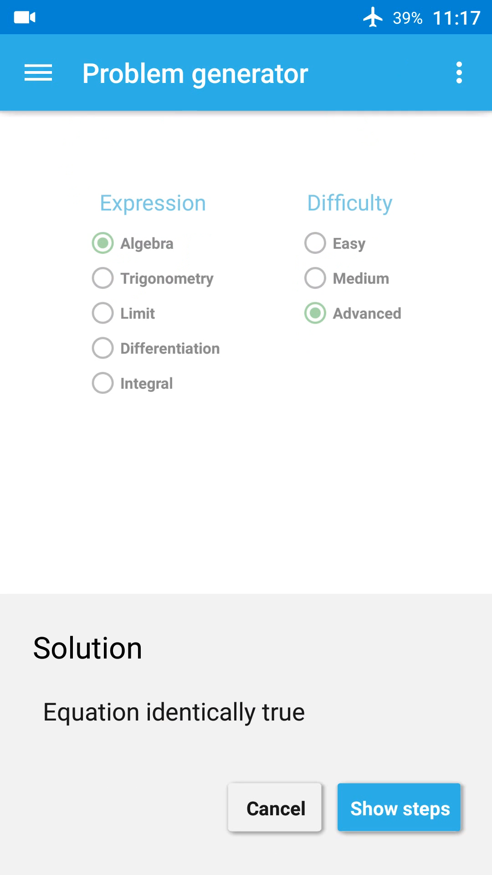
{"action": "left_click", "coordinate": [399, 808]}
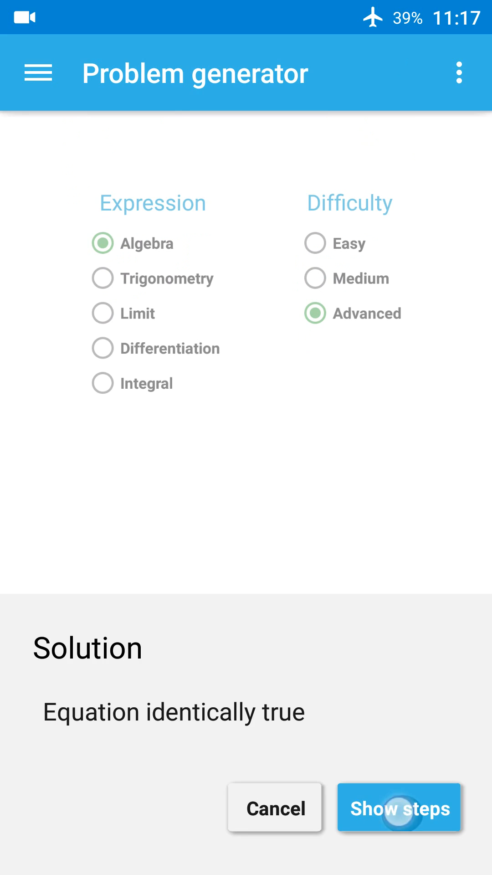
{"action": "left_click", "coordinate": [399, 806]}
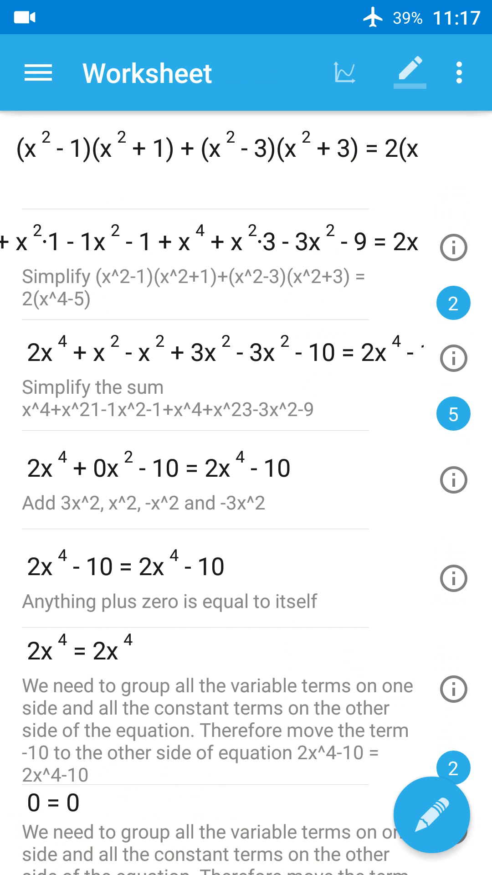
{"action": "left_click", "coordinate": [37, 73]}
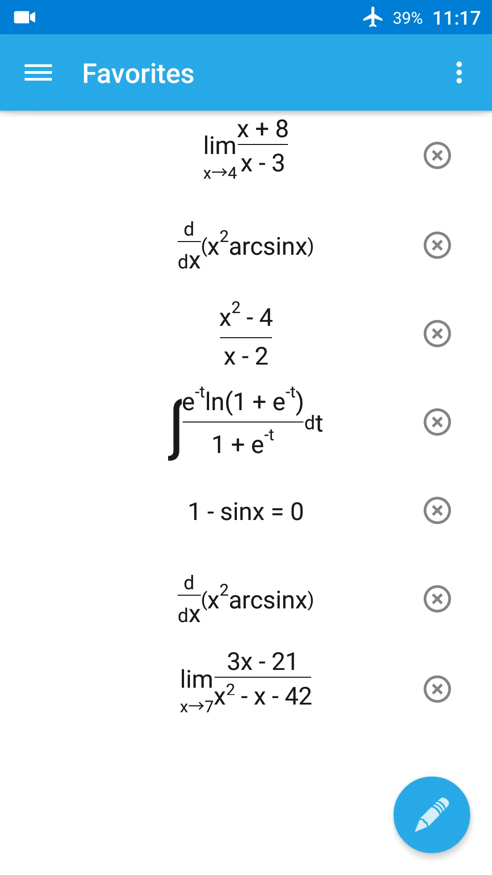
- View the Favorites list, then go to Settings and bring up the Language chooser
{"action": "left_click", "coordinate": [245, 155]}
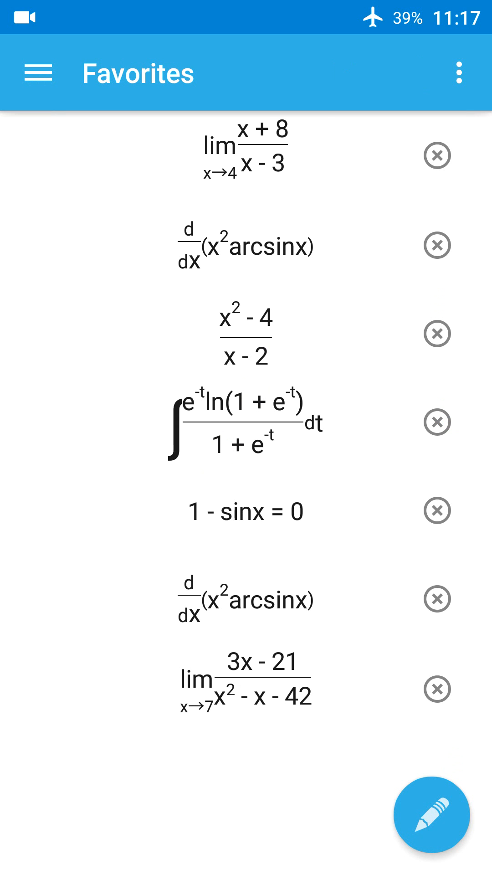
{"action": "left_click", "coordinate": [37, 73]}
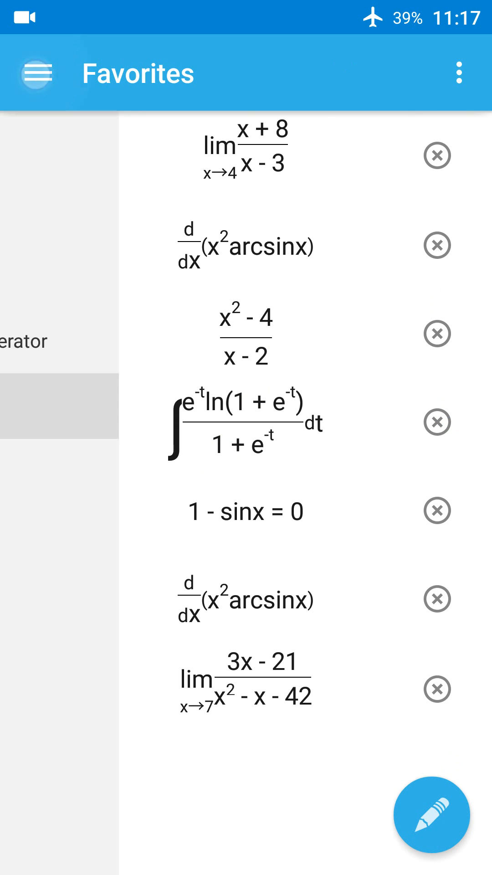
{"action": "left_click", "coordinate": [431, 814]}
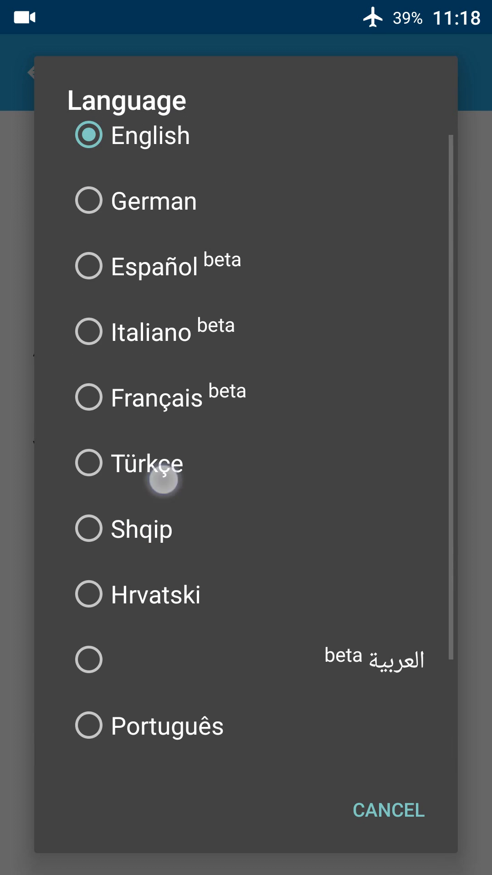
- Browse the language list, cancel keeping English, and return to Home with ln(x³eˣ)
{"action": "scroll", "scroll_direction": "down", "scroll_amount": 3}
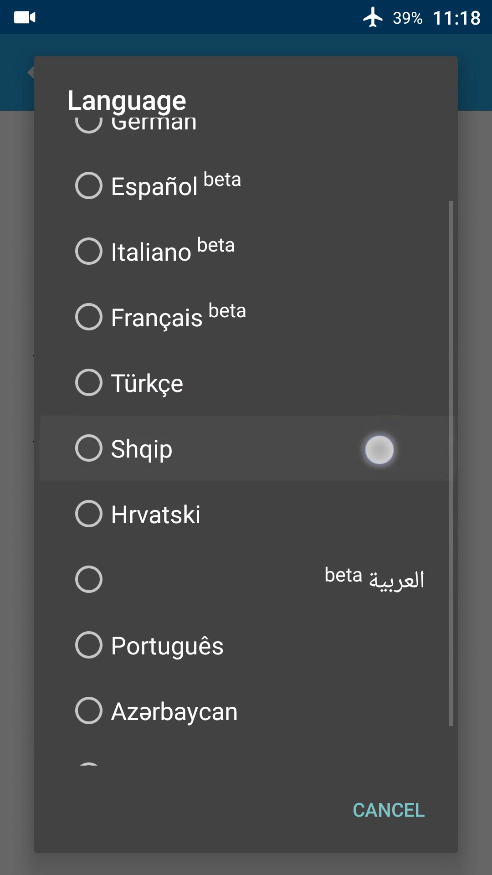
{"action": "scroll", "scroll_direction": "up", "scroll_amount": 3}
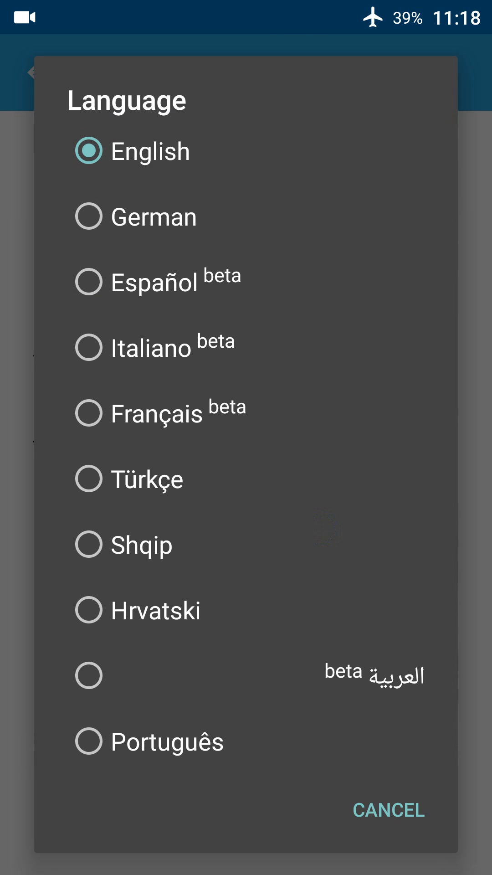
{"action": "scroll", "scroll_direction": "down", "scroll_amount": 3}
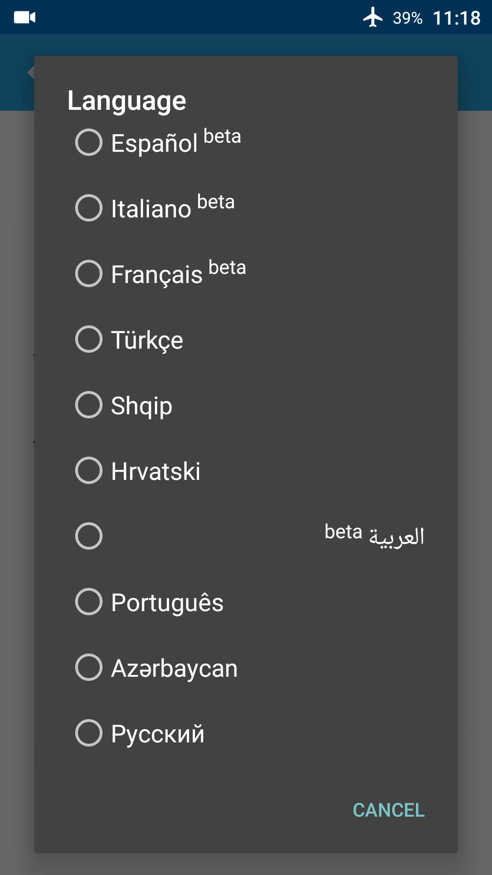
{"action": "left_click", "coordinate": [389, 810]}
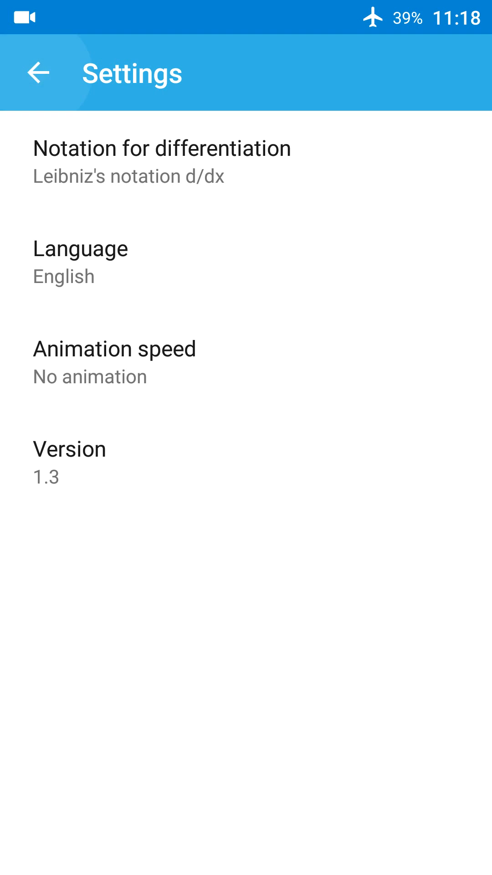
{"action": "left_click", "coordinate": [38, 73]}
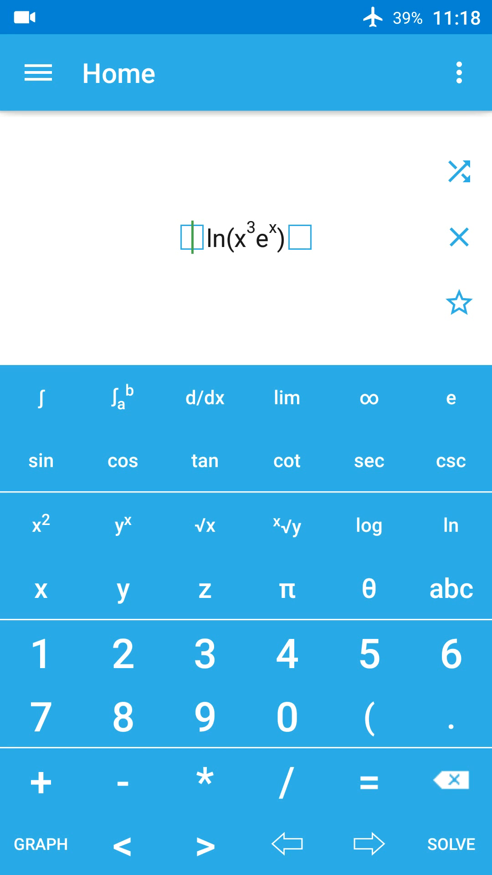